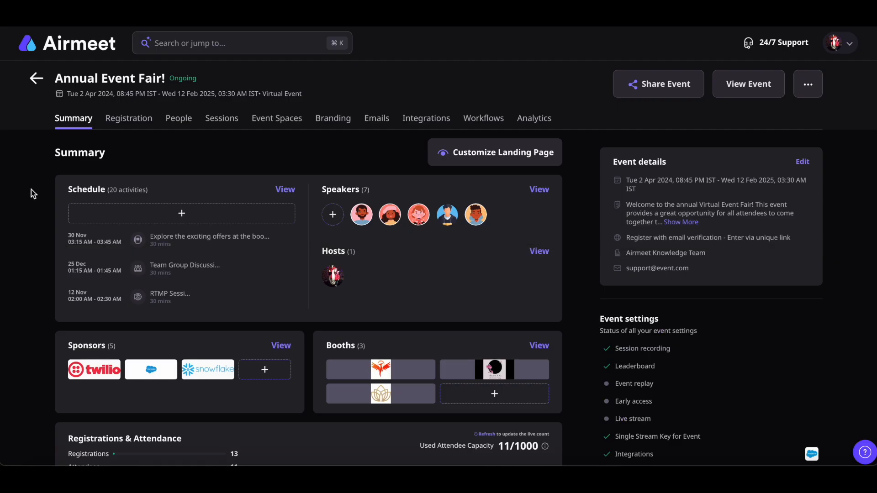
Step: Reach the Event Access page under Registration for the Annual Event Fair!
{"action": "left_click", "coordinate": [128, 118]}
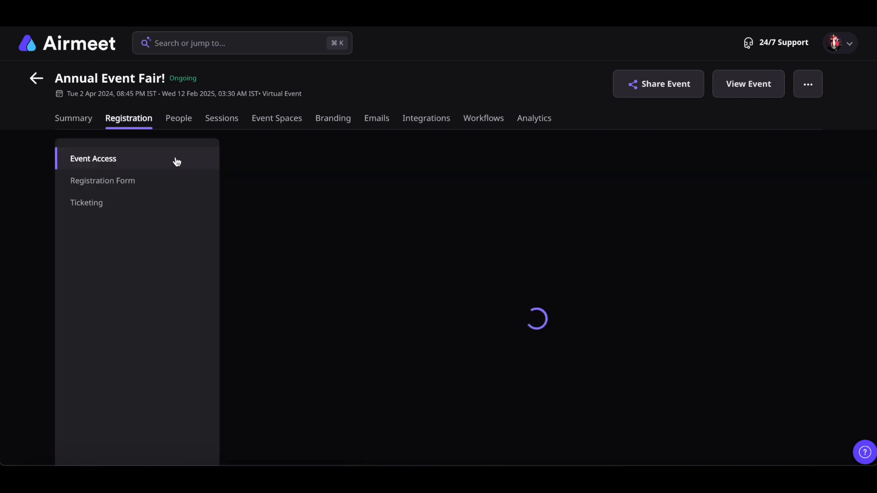
{"action": "left_click", "coordinate": [93, 158]}
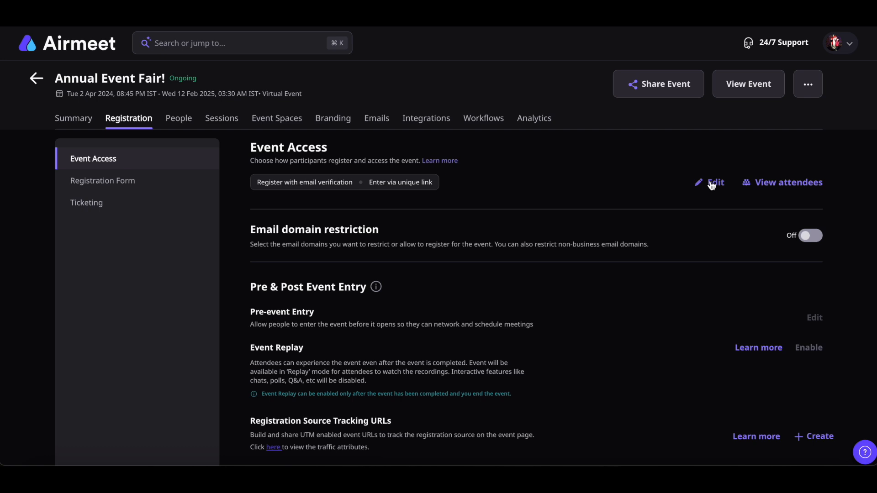
Step: Switch entry to 'Enter via sign-in', then follow the invitation email's Event Registration link
{"action": "left_click", "coordinate": [714, 183]}
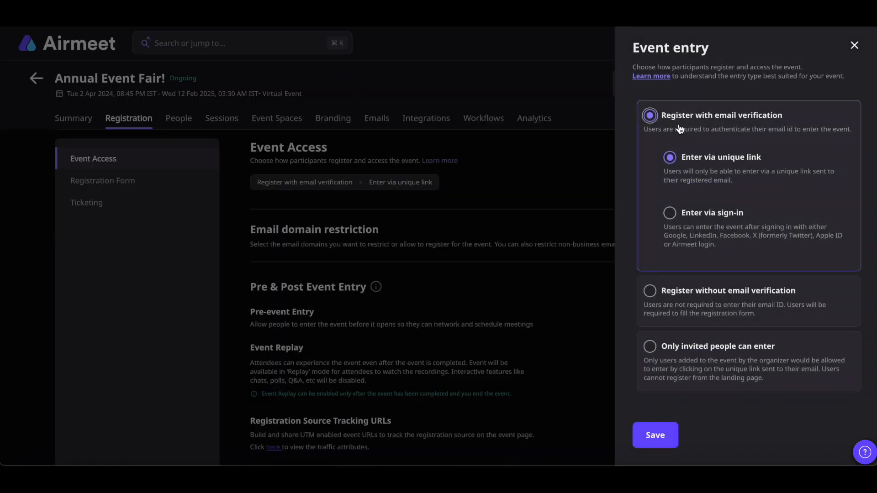
{"action": "left_click", "coordinate": [669, 213]}
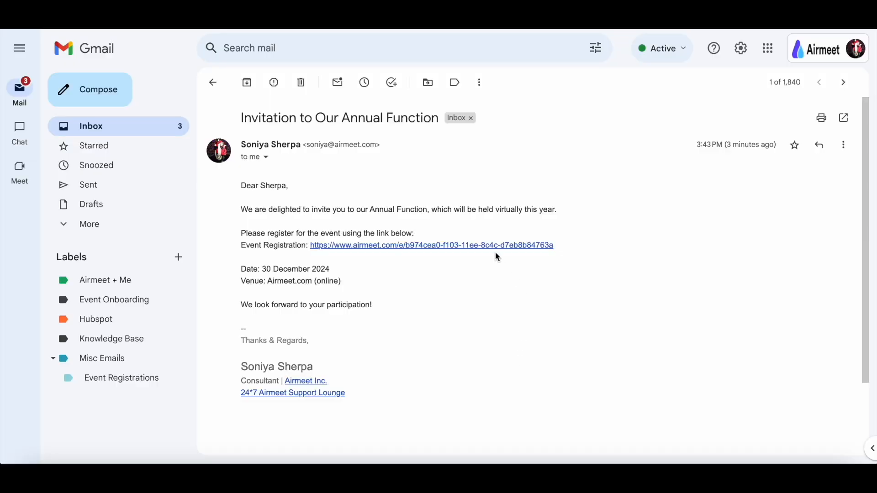
{"action": "left_click", "coordinate": [430, 245]}
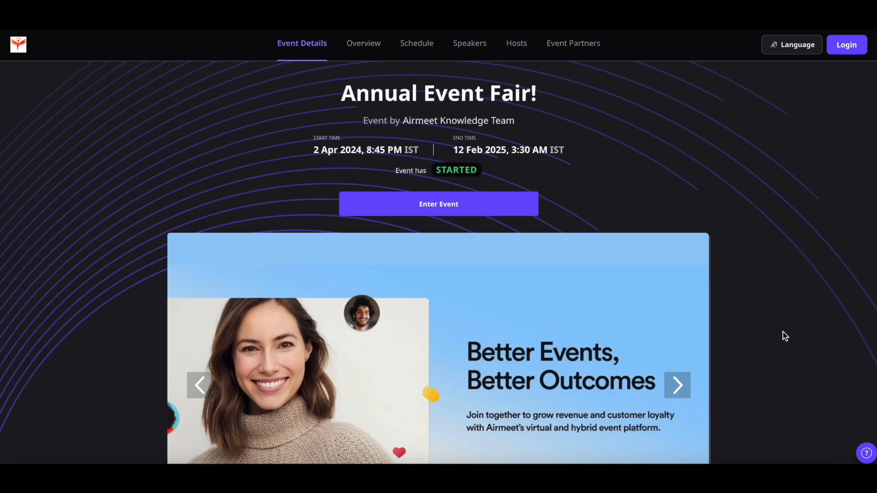
{"action": "mouse_move", "coordinate": [768, 319]}
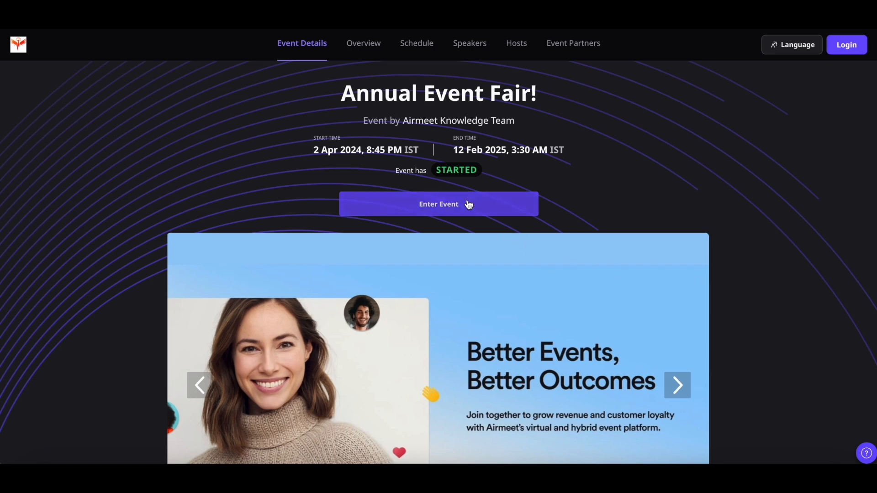
Step: Use Enter Event on the landing page, reaching the attendee password prompt
{"action": "left_click", "coordinate": [438, 204]}
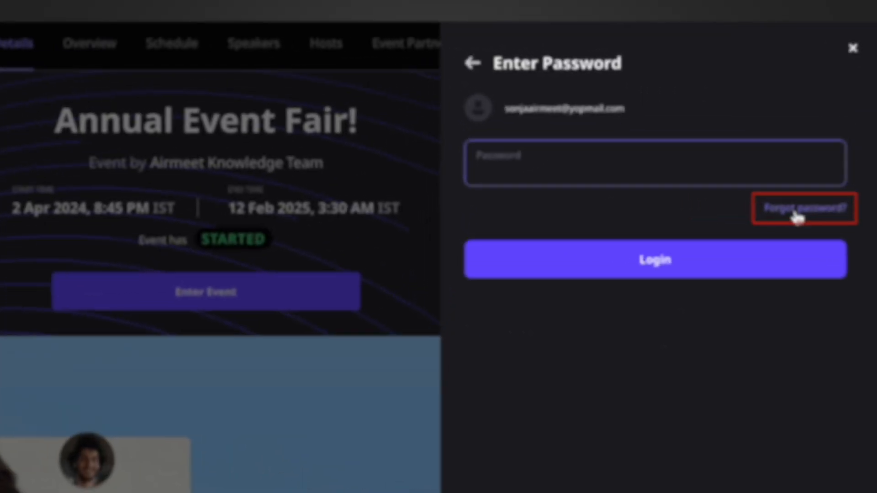
Step: Choose 'Forgot password?', submit the six-digit code, and reach 'Reset your password'
{"action": "left_click", "coordinate": [803, 208]}
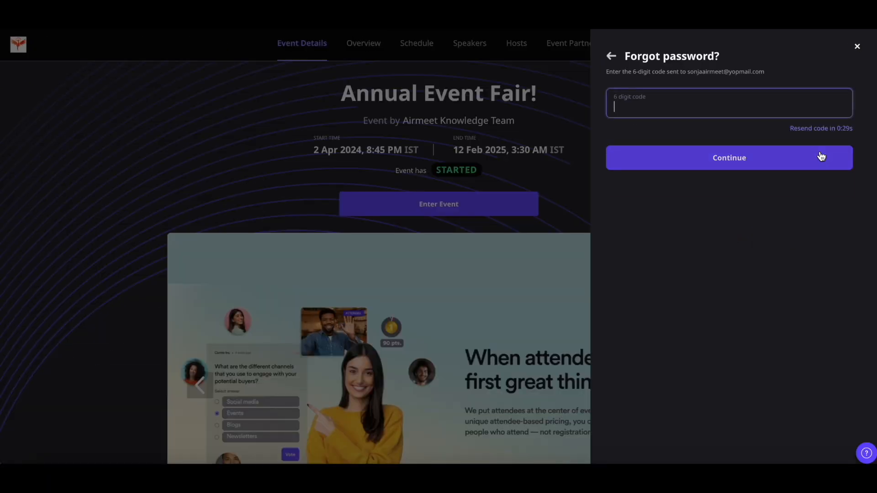
{"action": "left_click", "coordinate": [727, 157]}
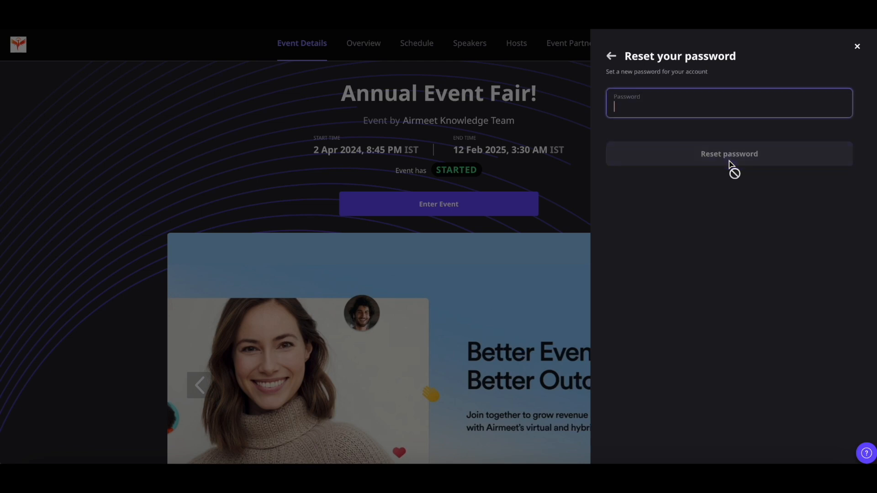